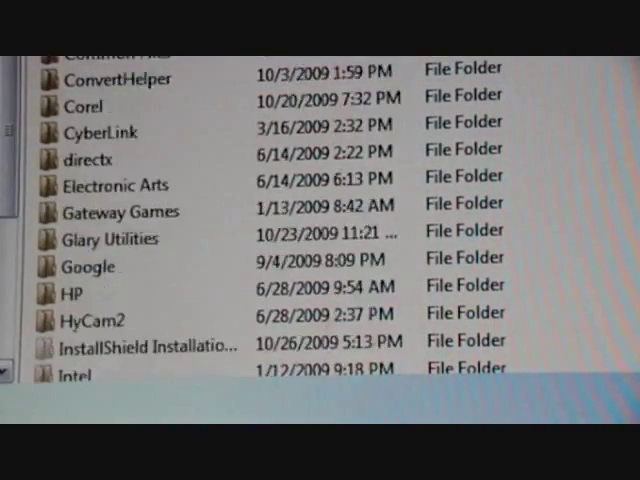
Scroll down the Program Files list to reach the Grand Theft Auto IV folder.
{"action": "scroll", "scroll_direction": "down", "scroll_amount": 3}
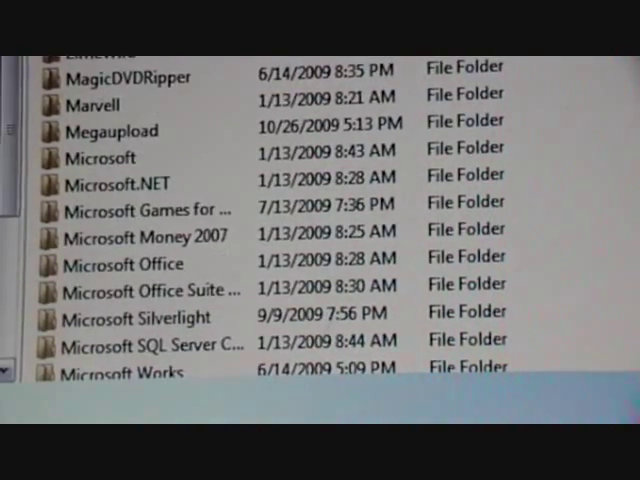
{"action": "scroll", "scroll_direction": "down", "scroll_amount": 3}
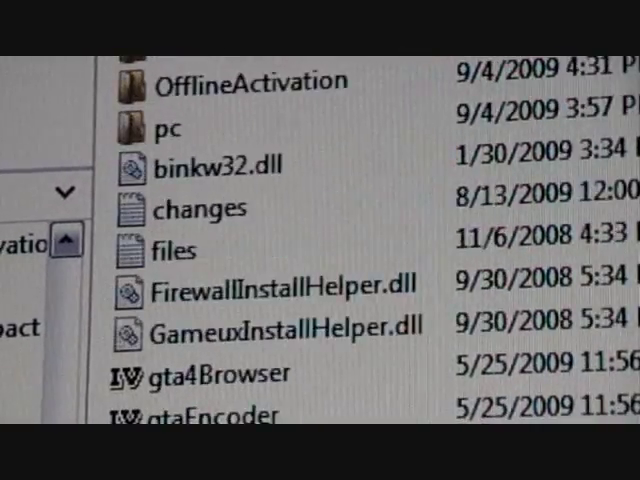
{"action": "scroll", "scroll_direction": "down", "scroll_amount": 3}
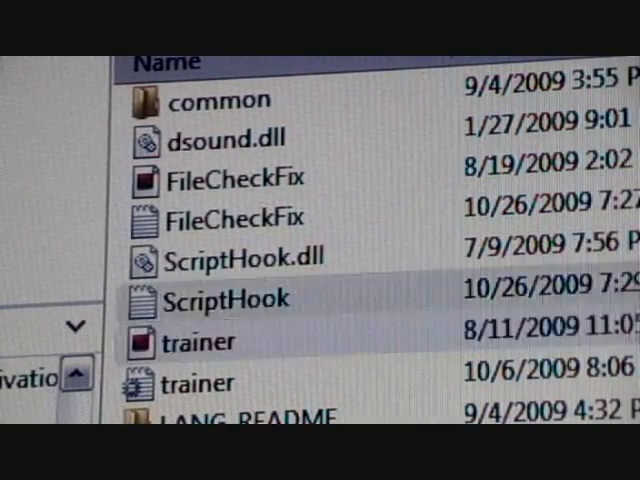
{"action": "left_click", "coordinate": [230, 213]}
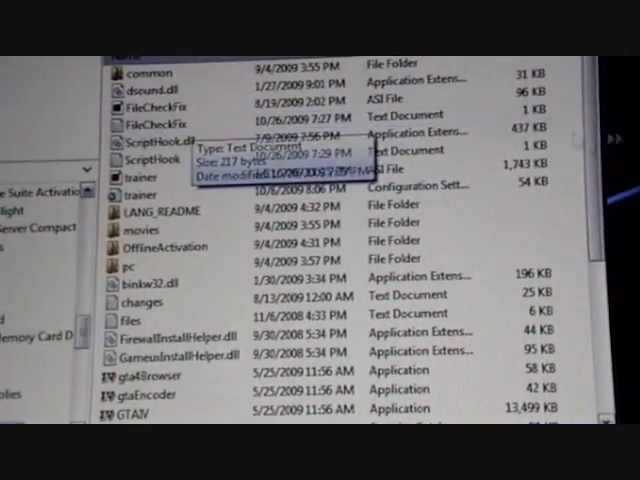
{"action": "scroll", "scroll_direction": "down", "scroll_amount": 3}
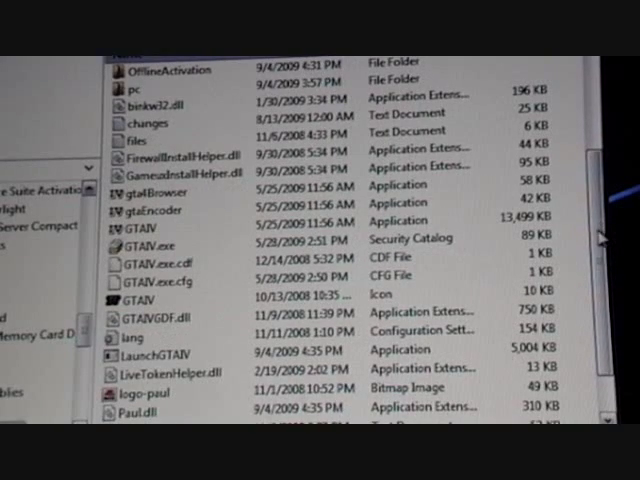
{"action": "scroll", "scroll_direction": "down", "scroll_amount": 3}
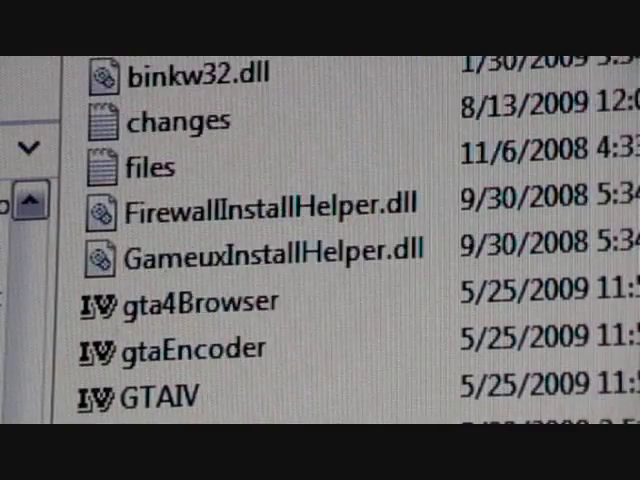
{"action": "scroll", "scroll_direction": "down", "scroll_amount": 3}
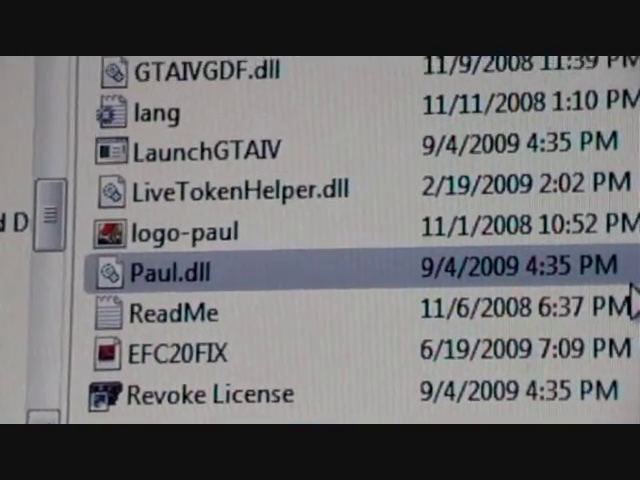
{"action": "scroll", "scroll_direction": "up", "scroll_amount": 3}
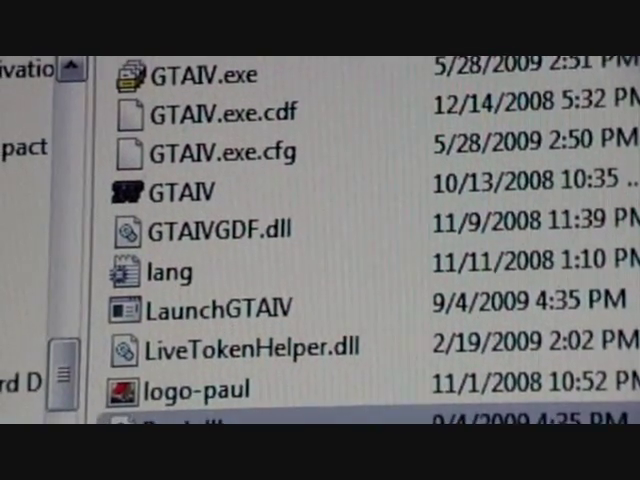